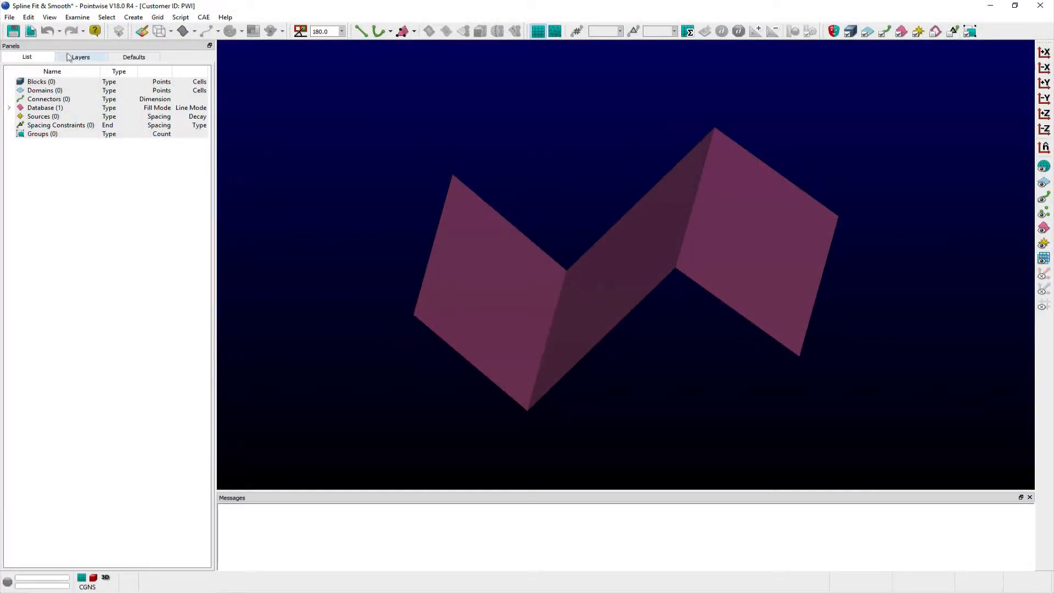
Select the faceted S-shaped database surface and spline it into a bicubic surface
left_click(28, 17)
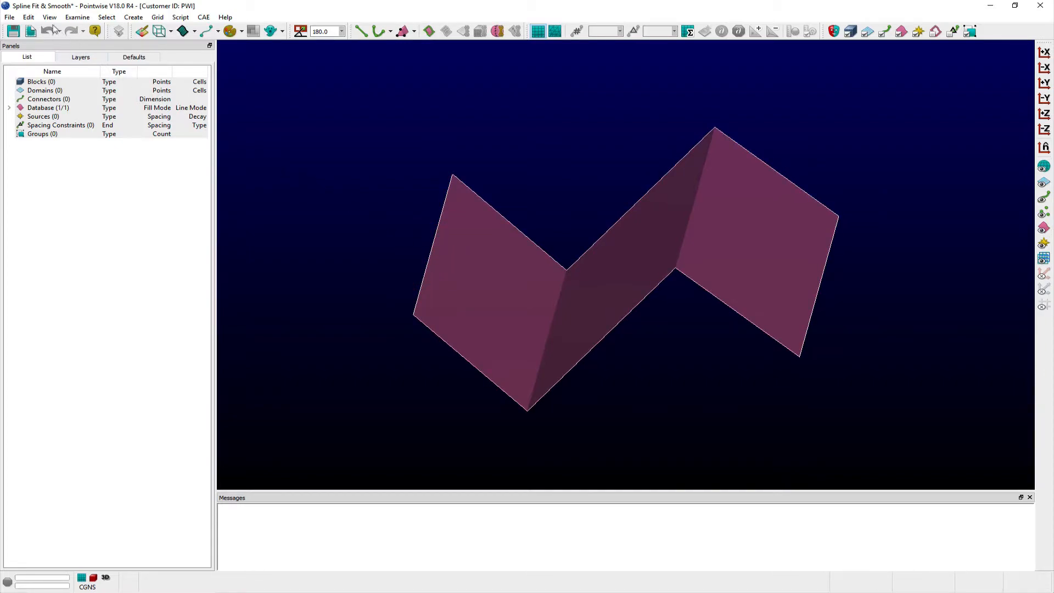
left_click(28, 17)
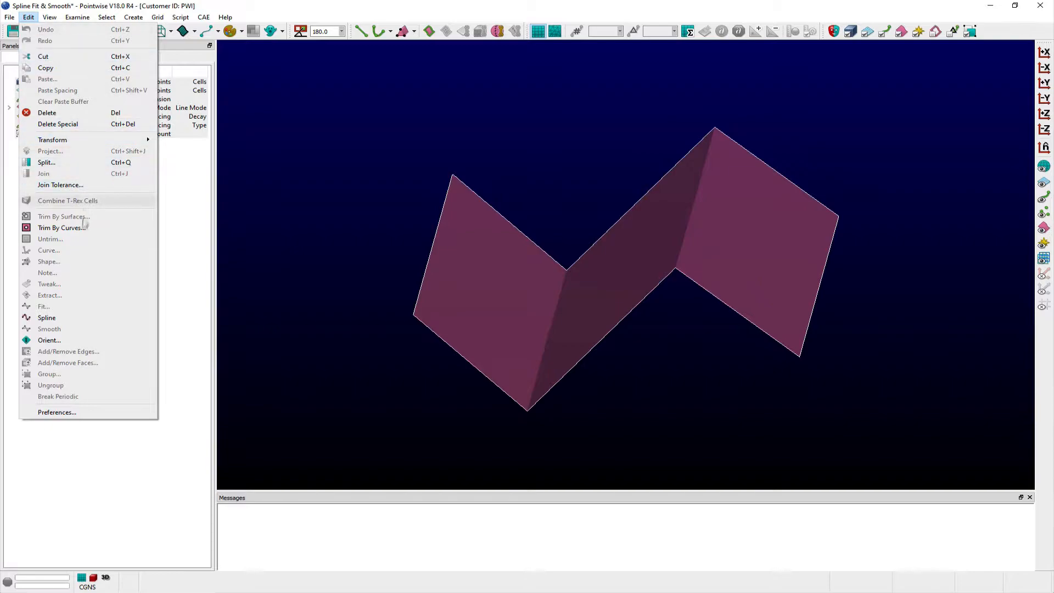
left_click(46, 318)
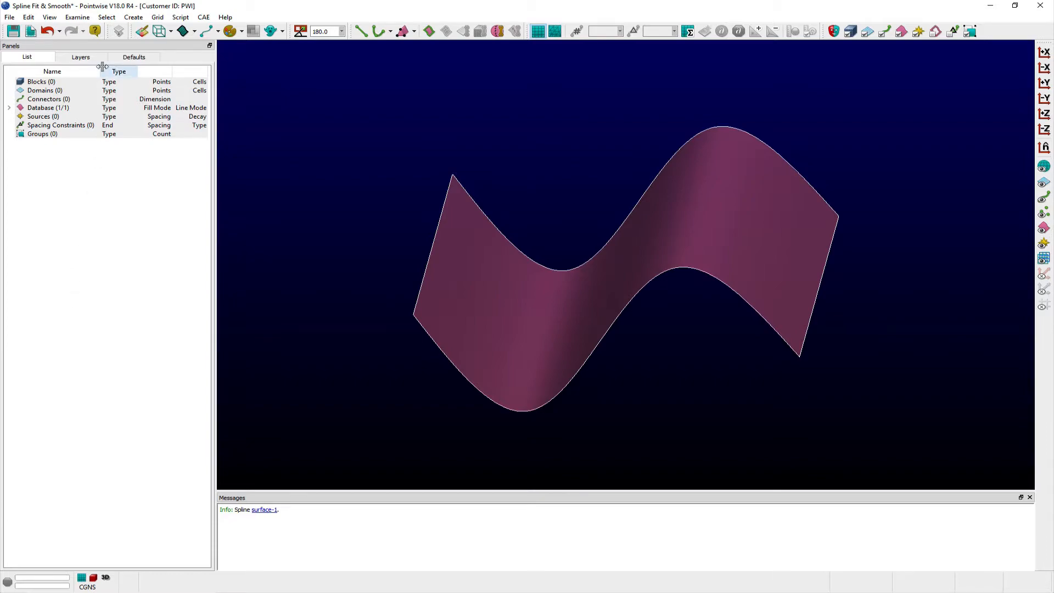
Show the layer list to display the Fit layer connector, checking Edit for Fit
left_click(80, 56)
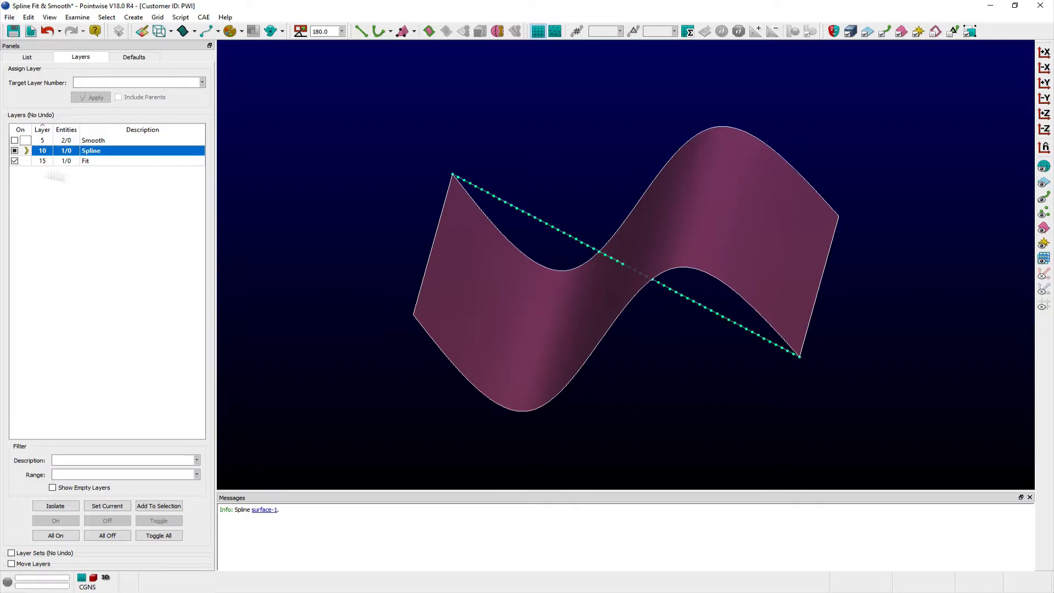
left_click(28, 17)
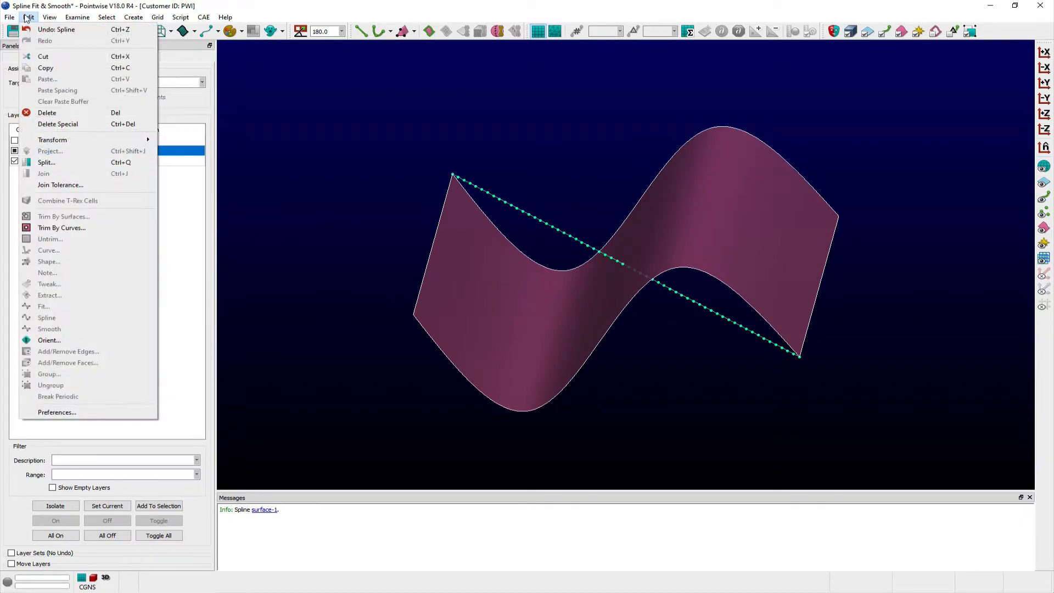
mouse_move(44, 306)
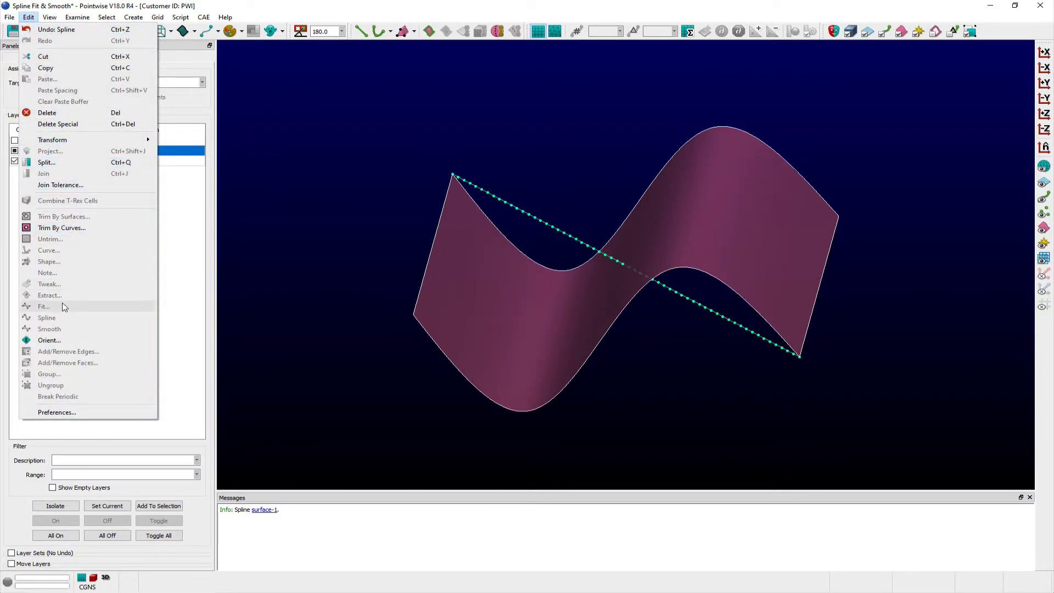
mouse_move(282, 248)
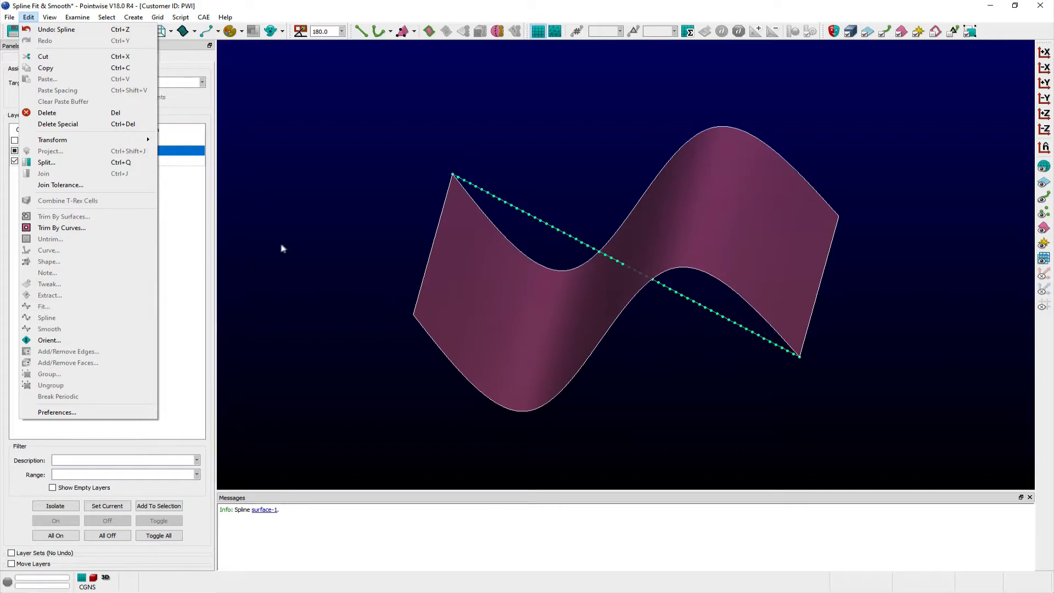
left_click(293, 240)
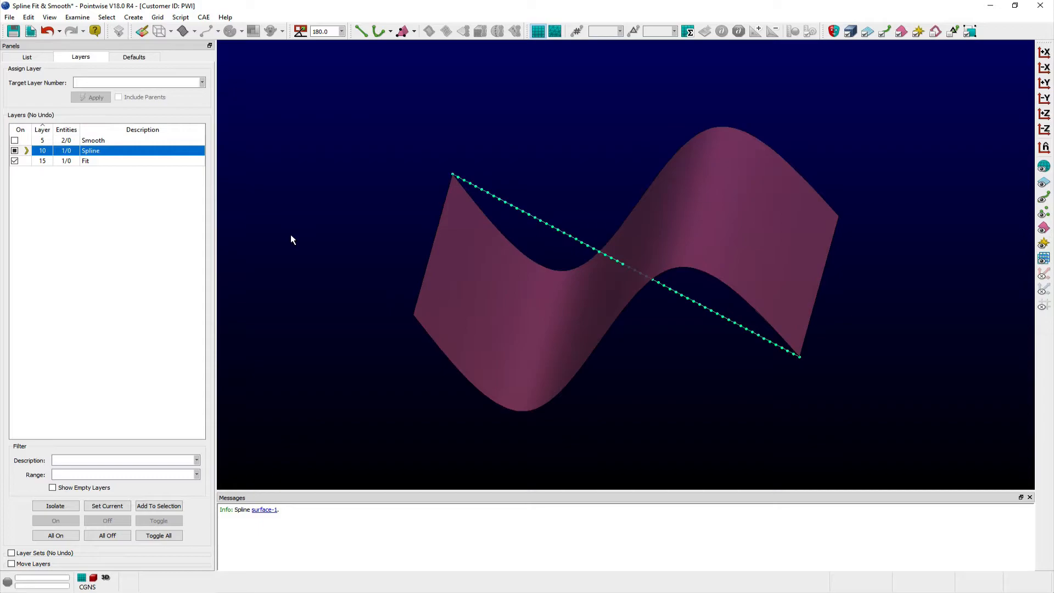
mouse_move(498, 204)
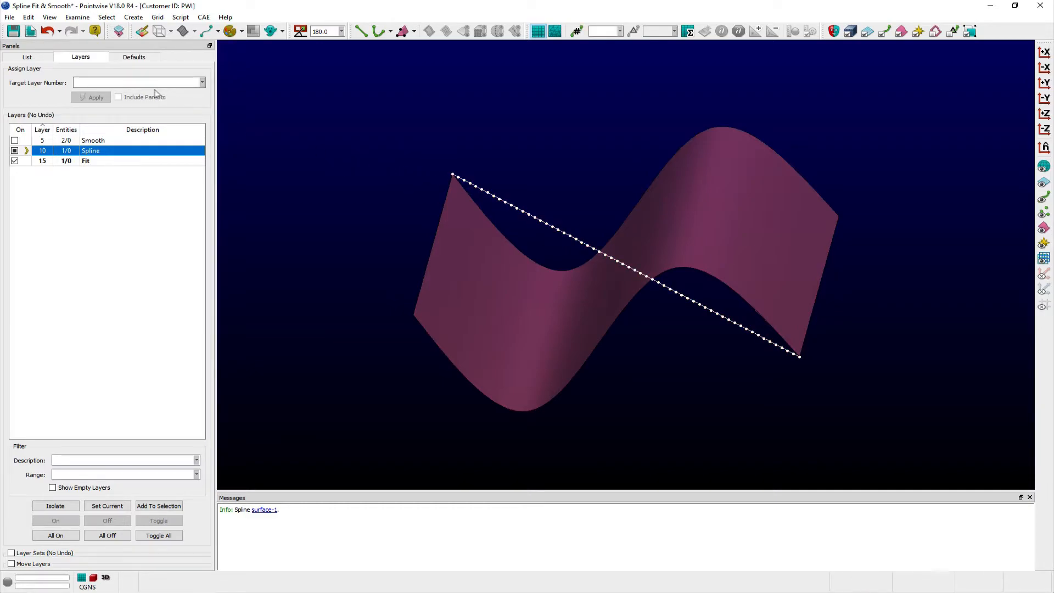
Open the straight connector in the Edit Curve panel
left_click(27, 17)
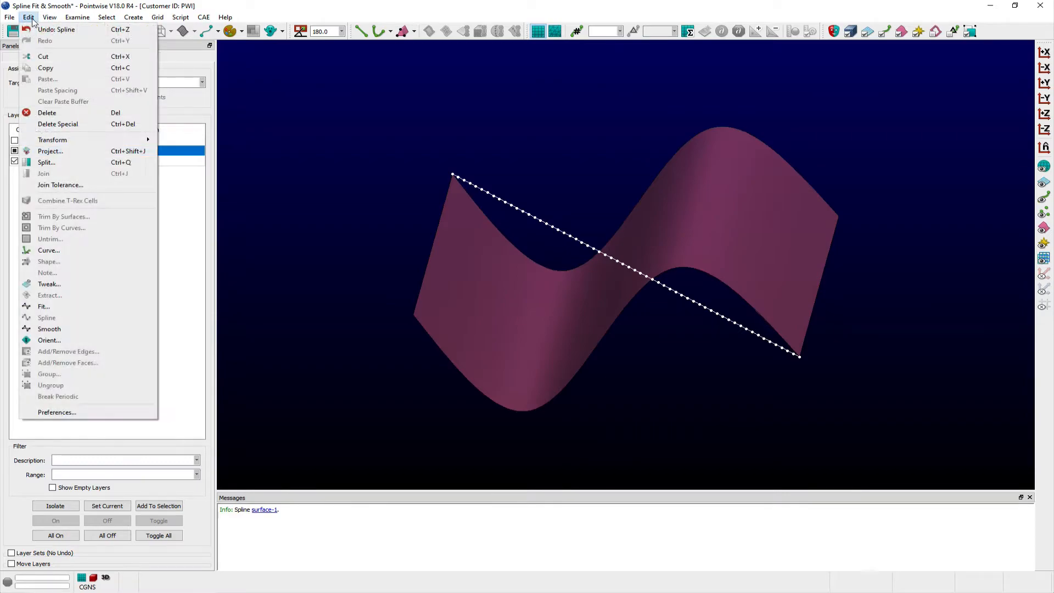
mouse_move(49, 250)
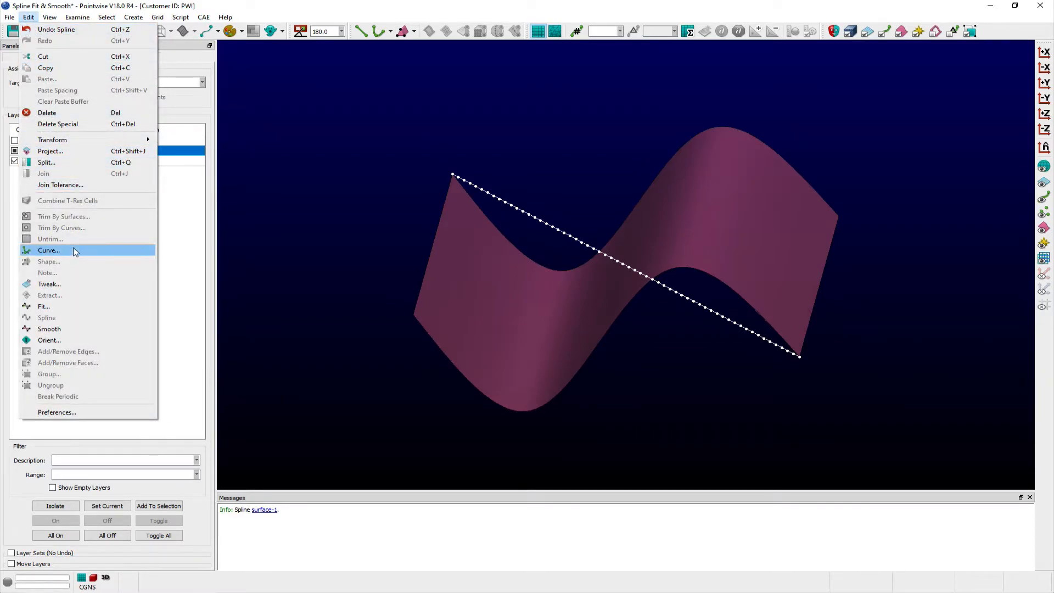
left_click(48, 250)
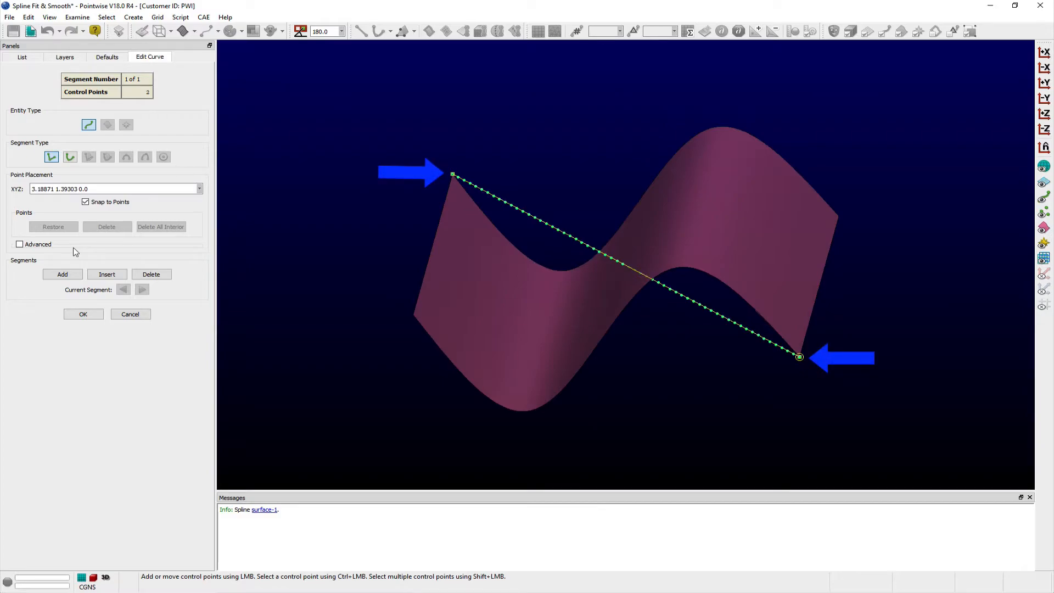
mouse_move(81, 311)
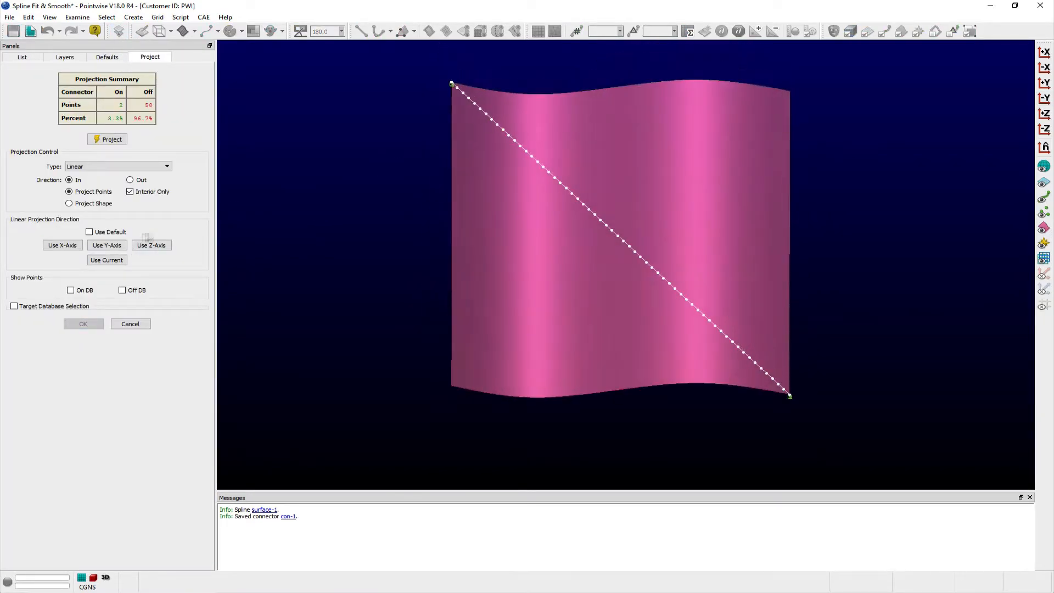
Project the connector onto the spline surface along the Z-axis and finish editing
left_click(106, 138)
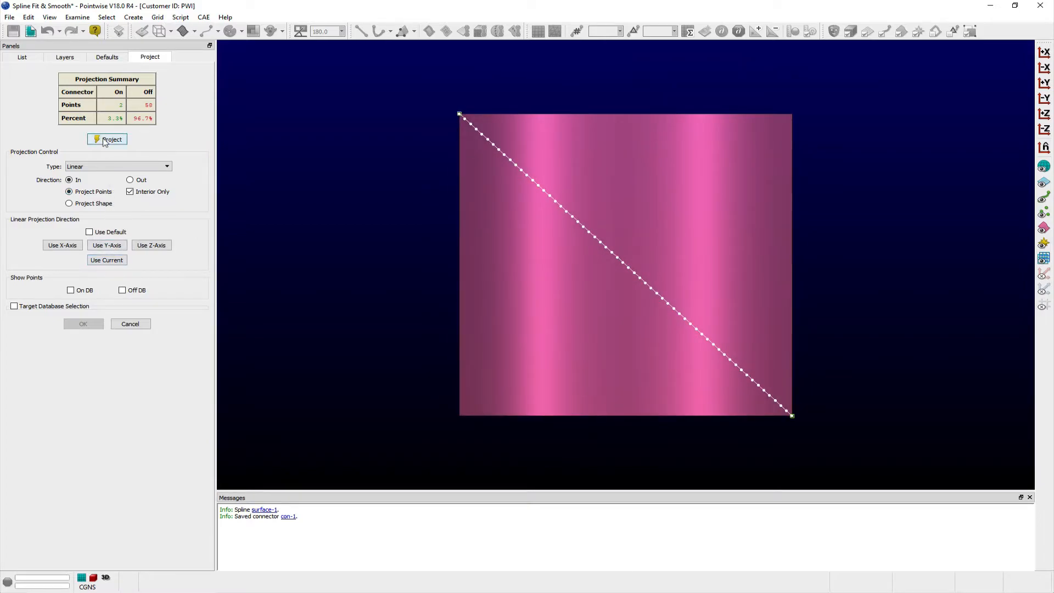
left_click(65, 58)
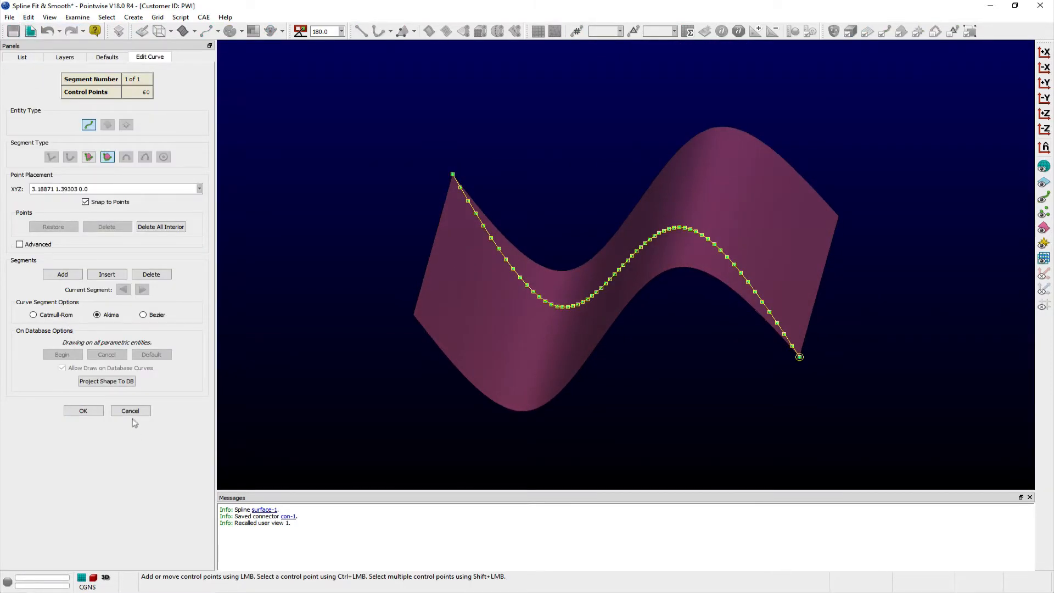
left_click(83, 411)
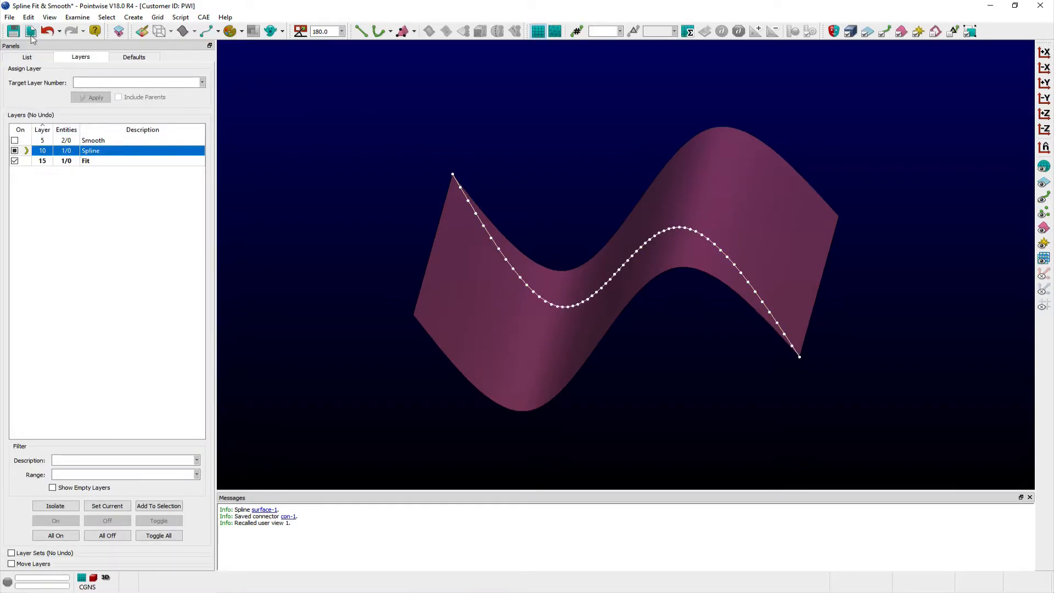
left_click(27, 17)
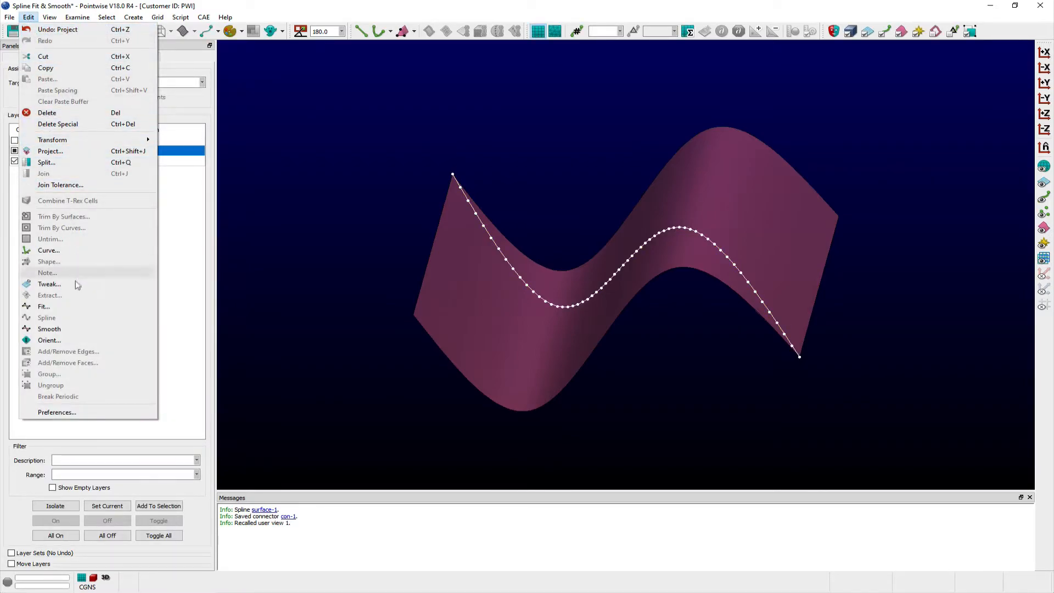
Refit the projected connector with the default fit tolerance
left_click(43, 306)
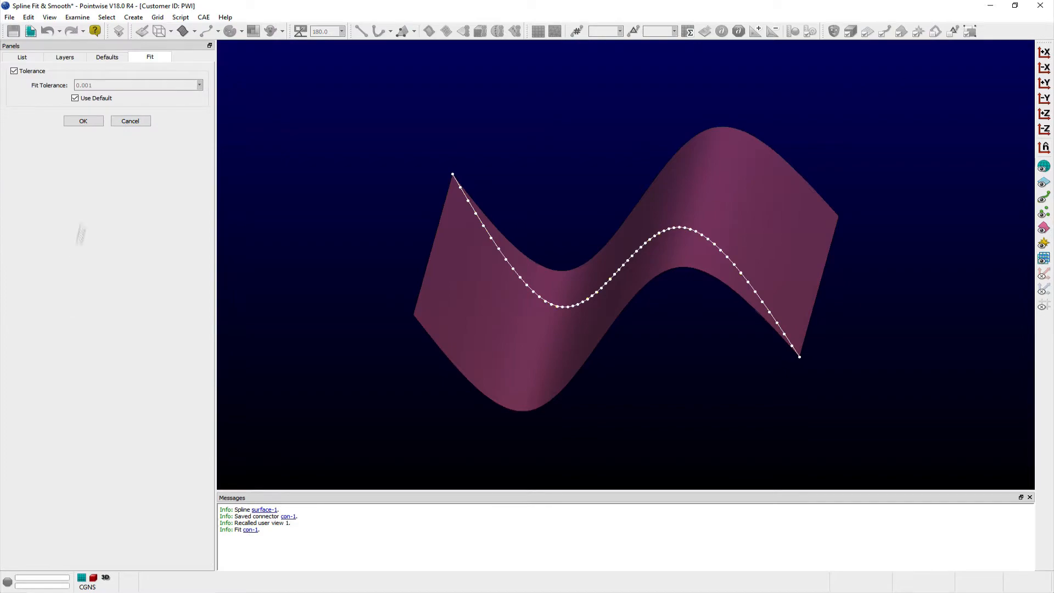
mouse_move(72, 110)
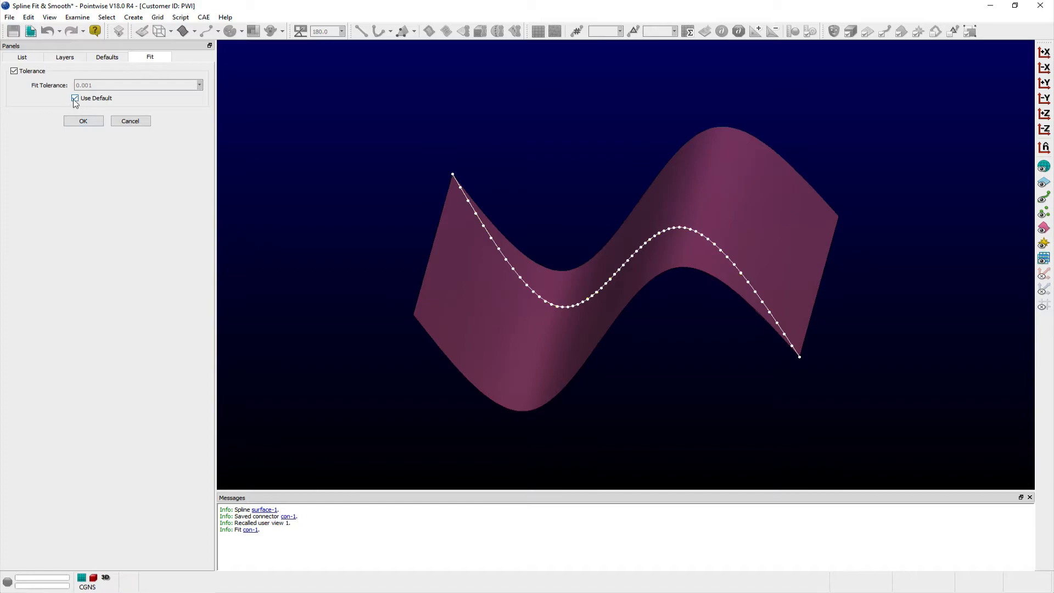
left_click(76, 98)
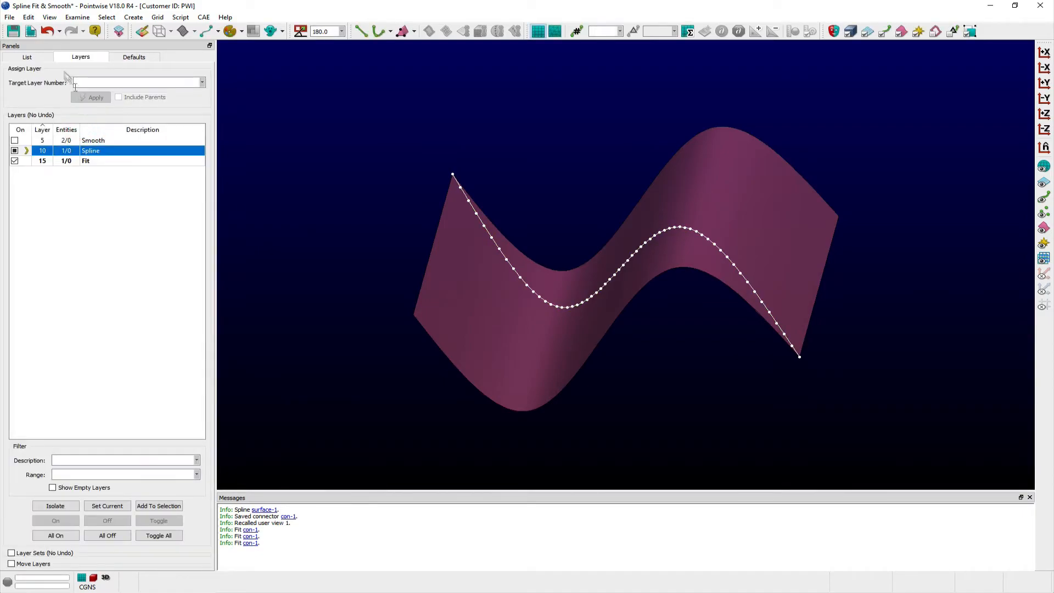
left_click(28, 17)
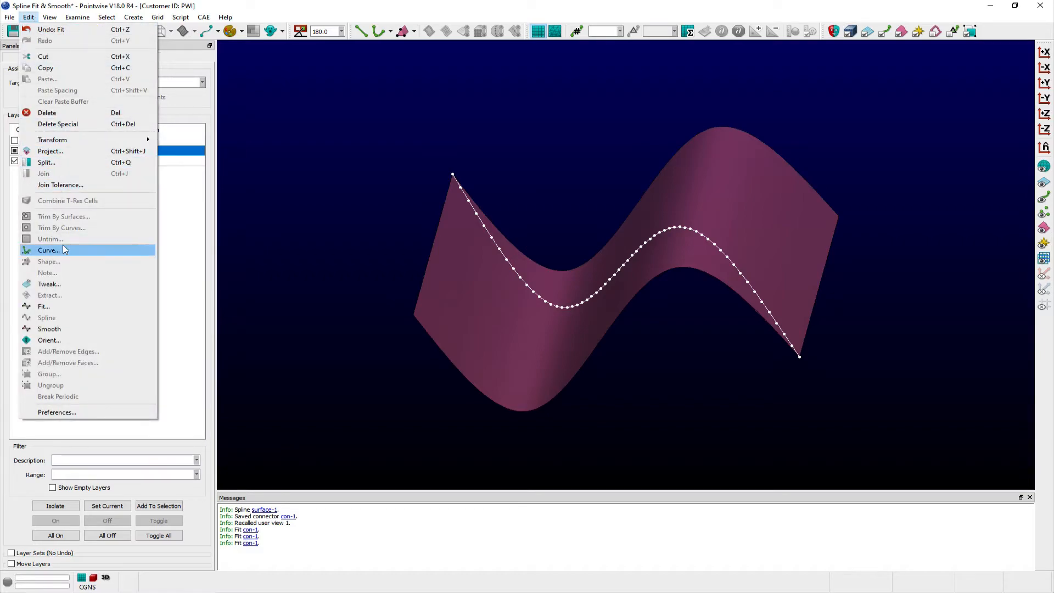
Reshape the connector's curve as a Bezier segment and confirm with OK
left_click(49, 250)
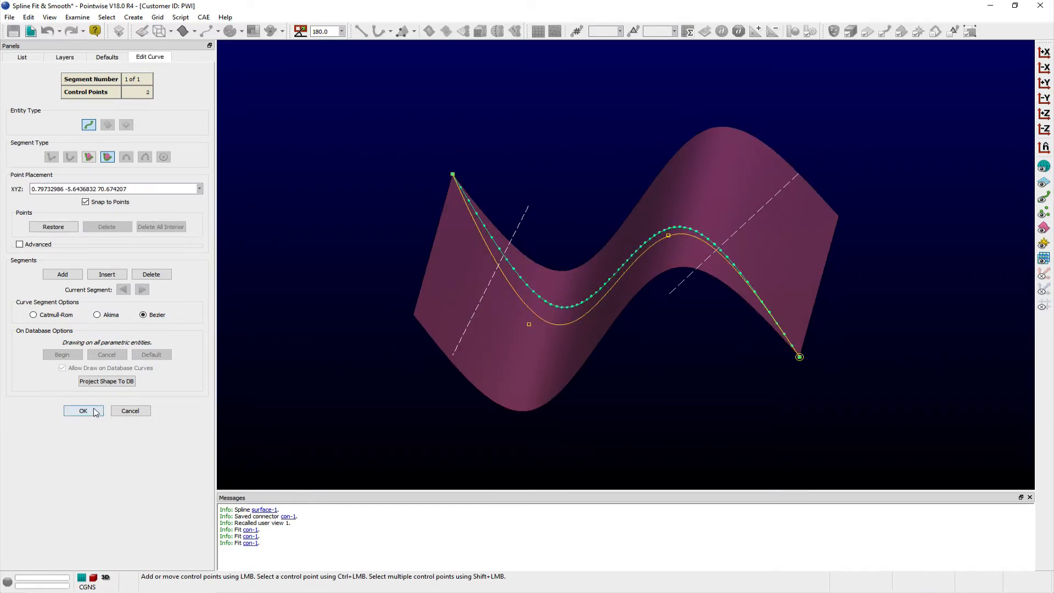
left_click(82, 411)
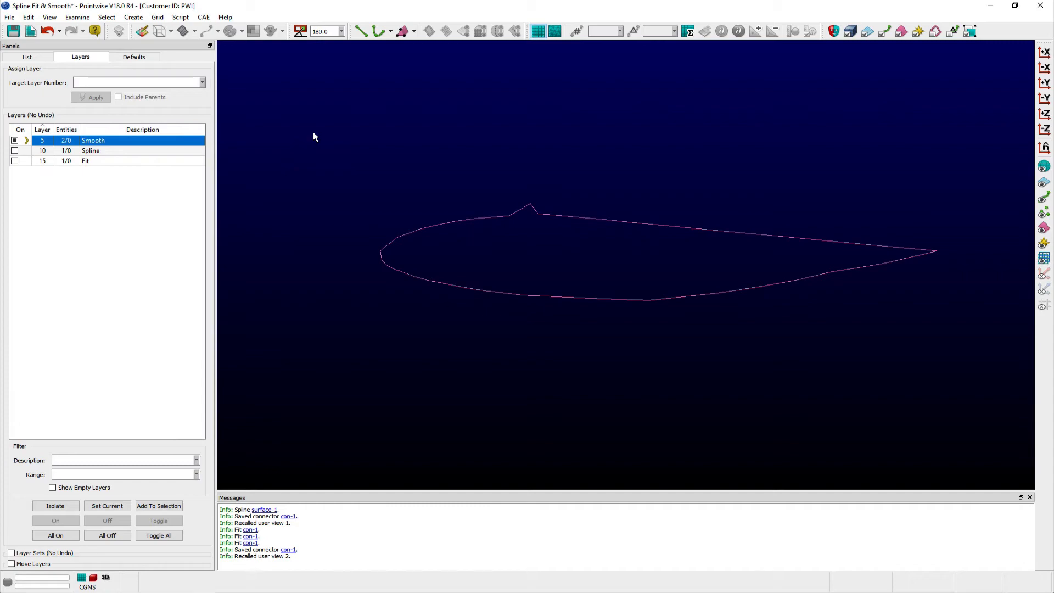
mouse_move(412, 195)
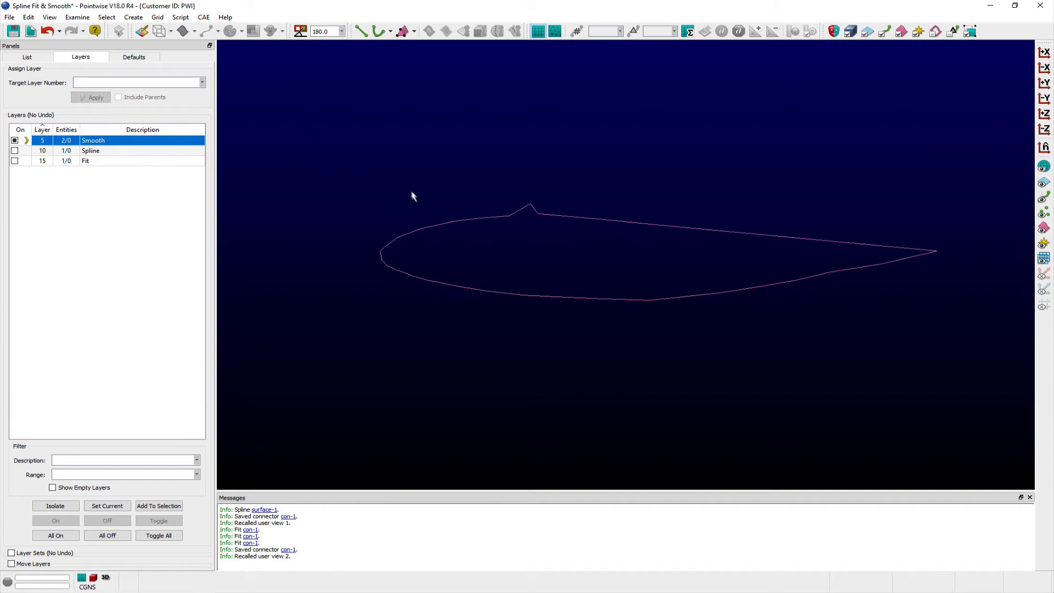
mouse_move(320, 157)
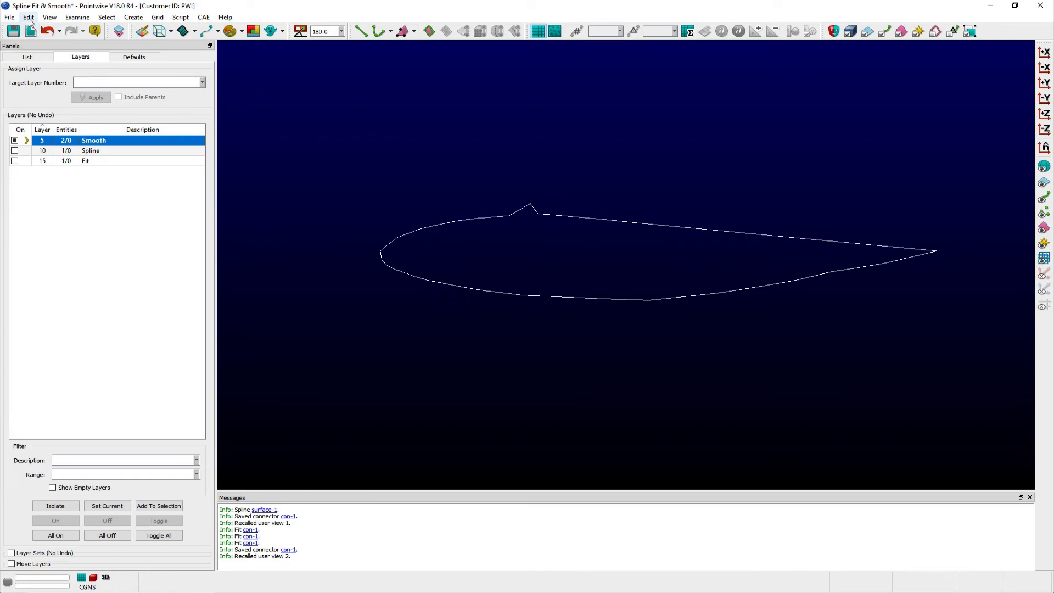
Browse the Edit menu for the smoothing command
left_click(28, 17)
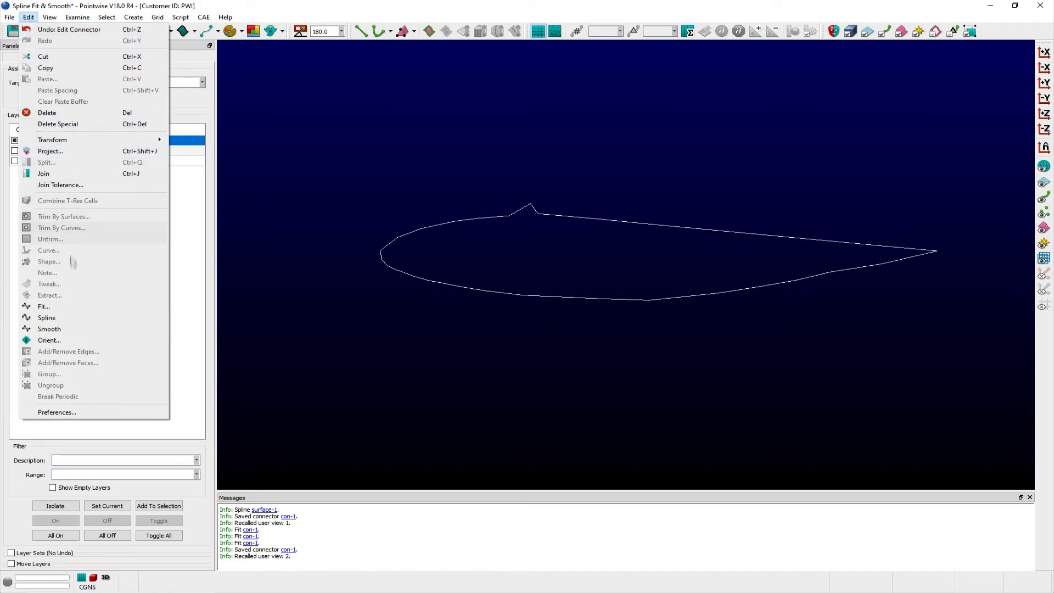
Smooth the airfoil curves with a 0.4 fit tolerance instead of the default
left_click(49, 328)
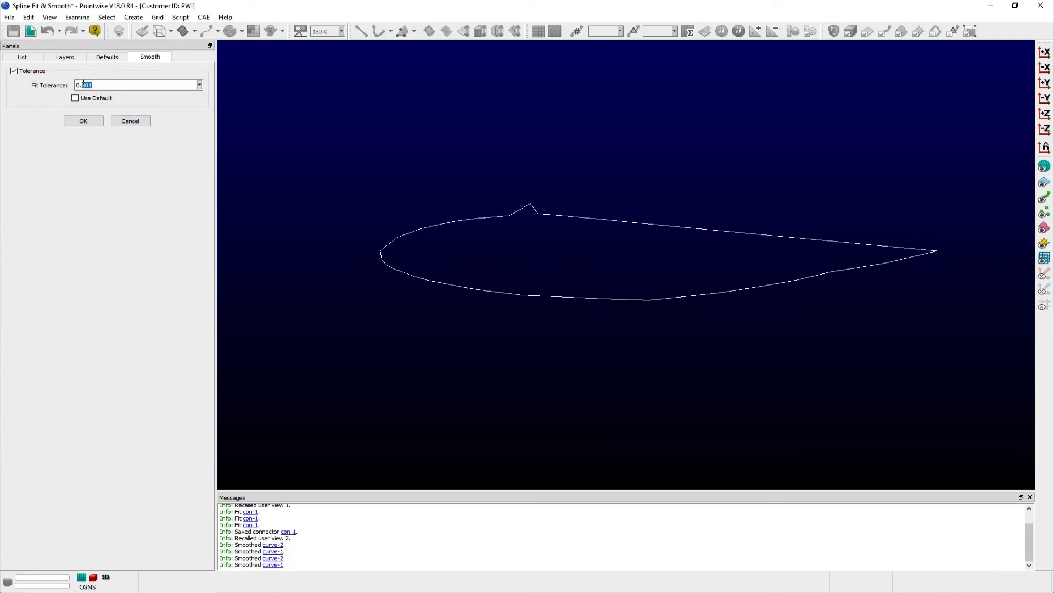
type("0.4")
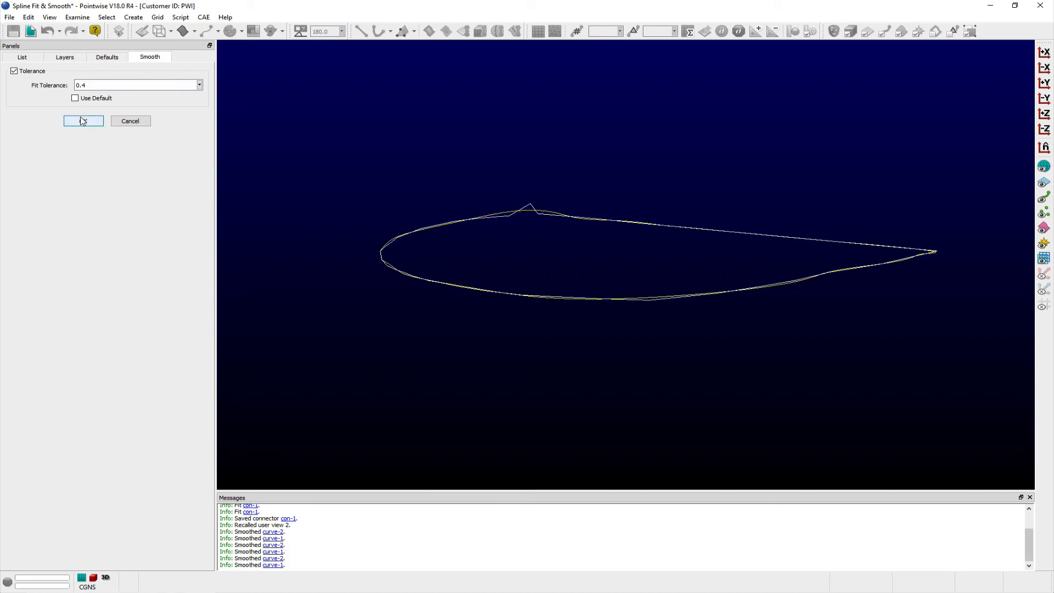
left_click(83, 120)
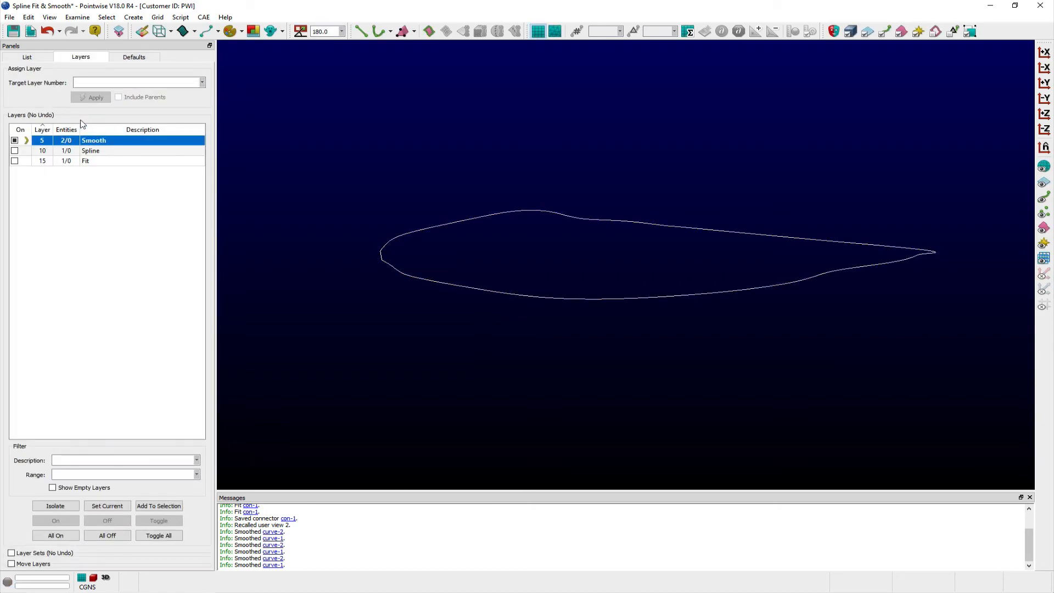